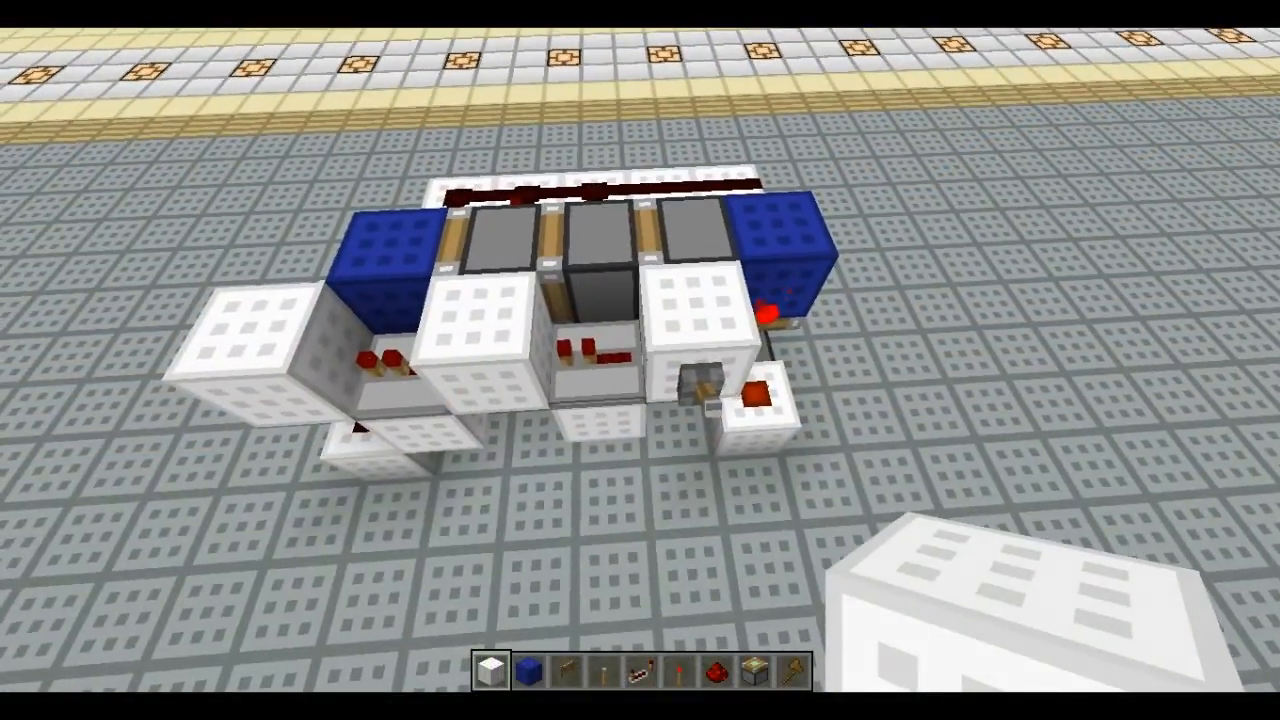
mouse_move(640, 360)
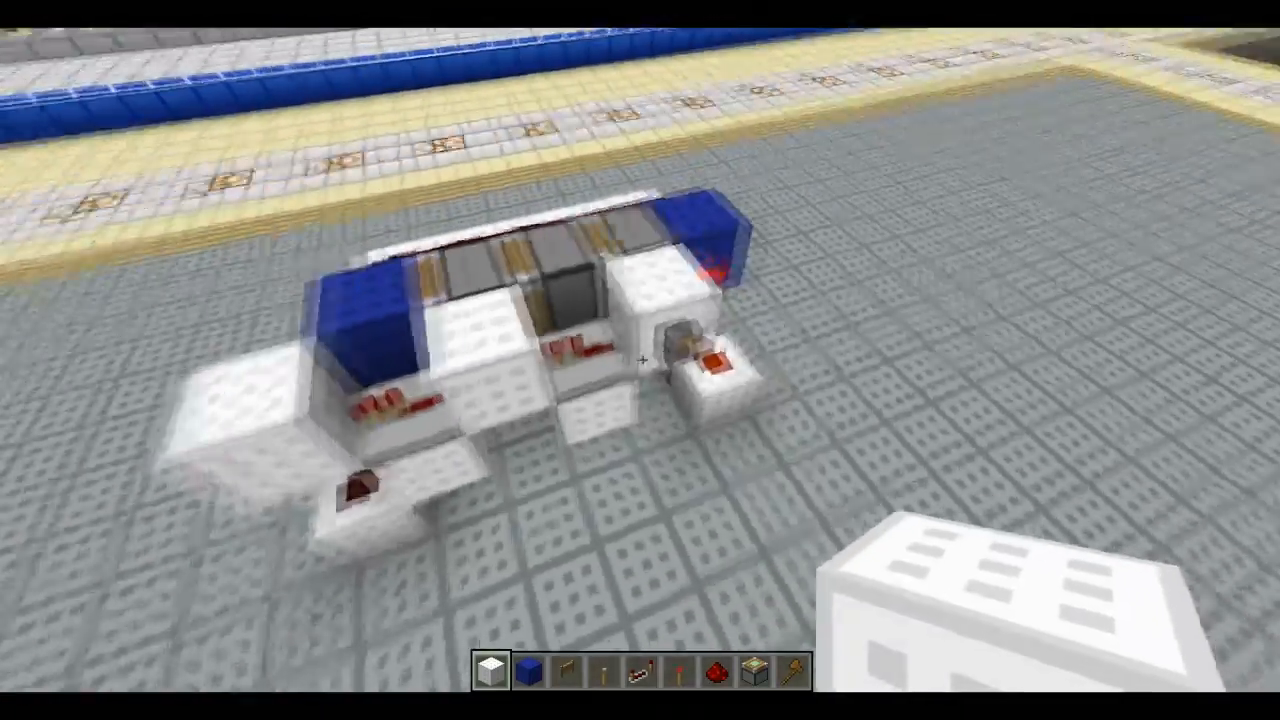
mouse_move(640, 360)
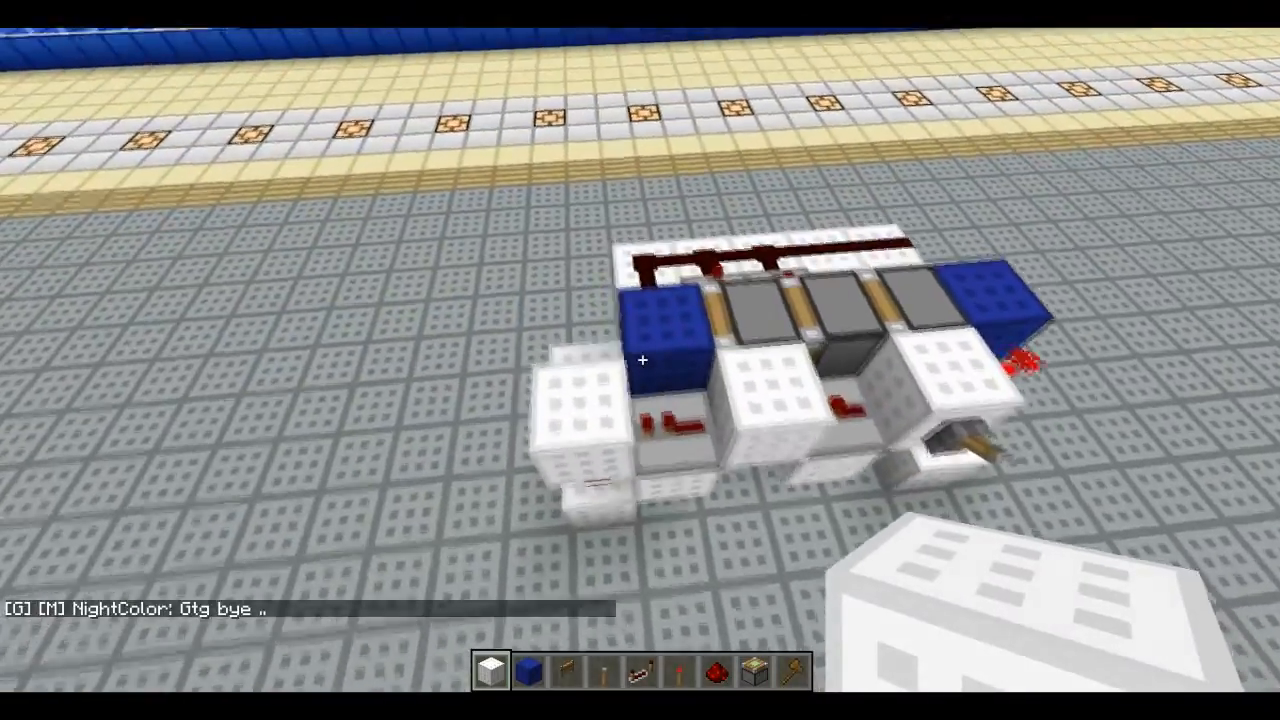
mouse_move(640, 360)
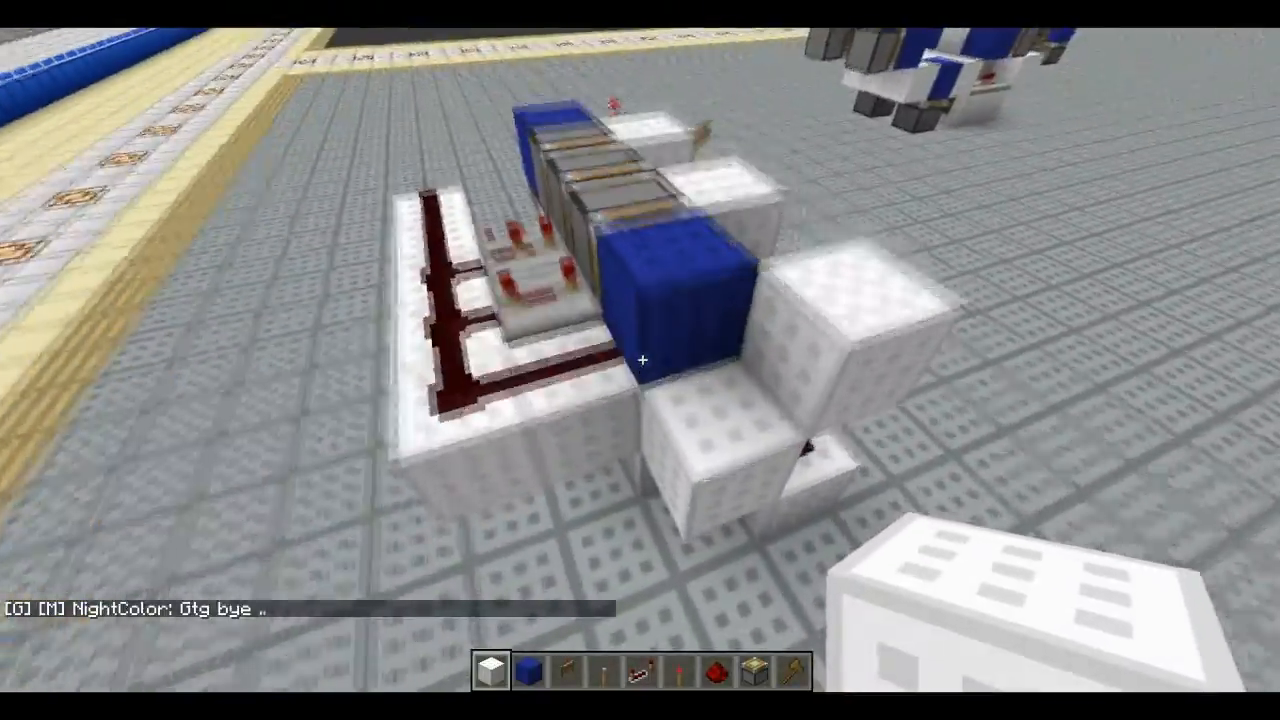
mouse_move(640, 360)
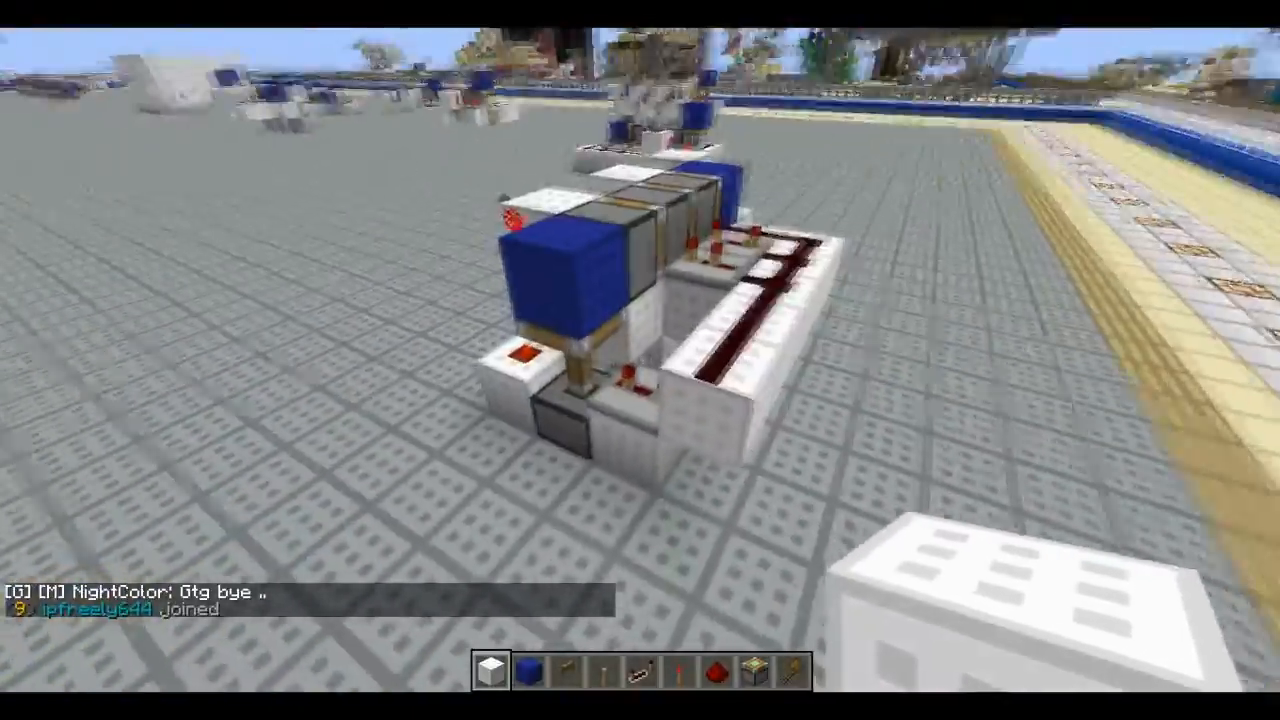
mouse_move(640, 360)
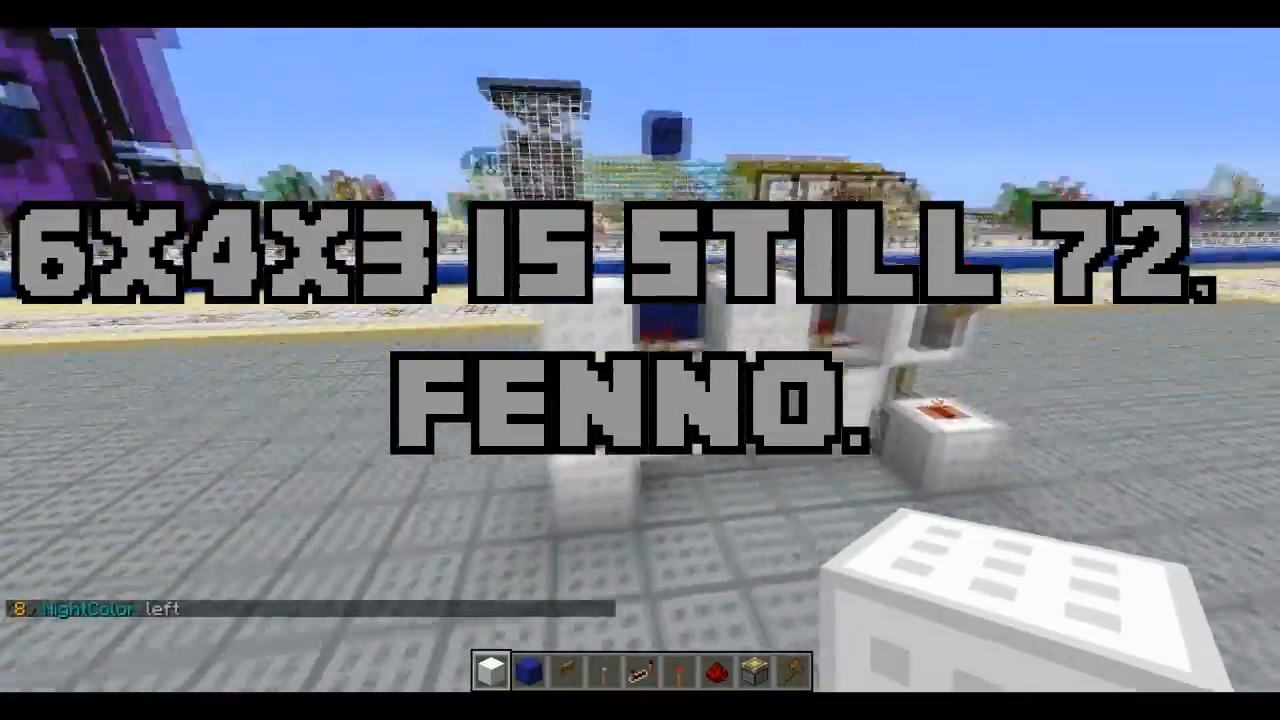
mouse_move(640, 360)
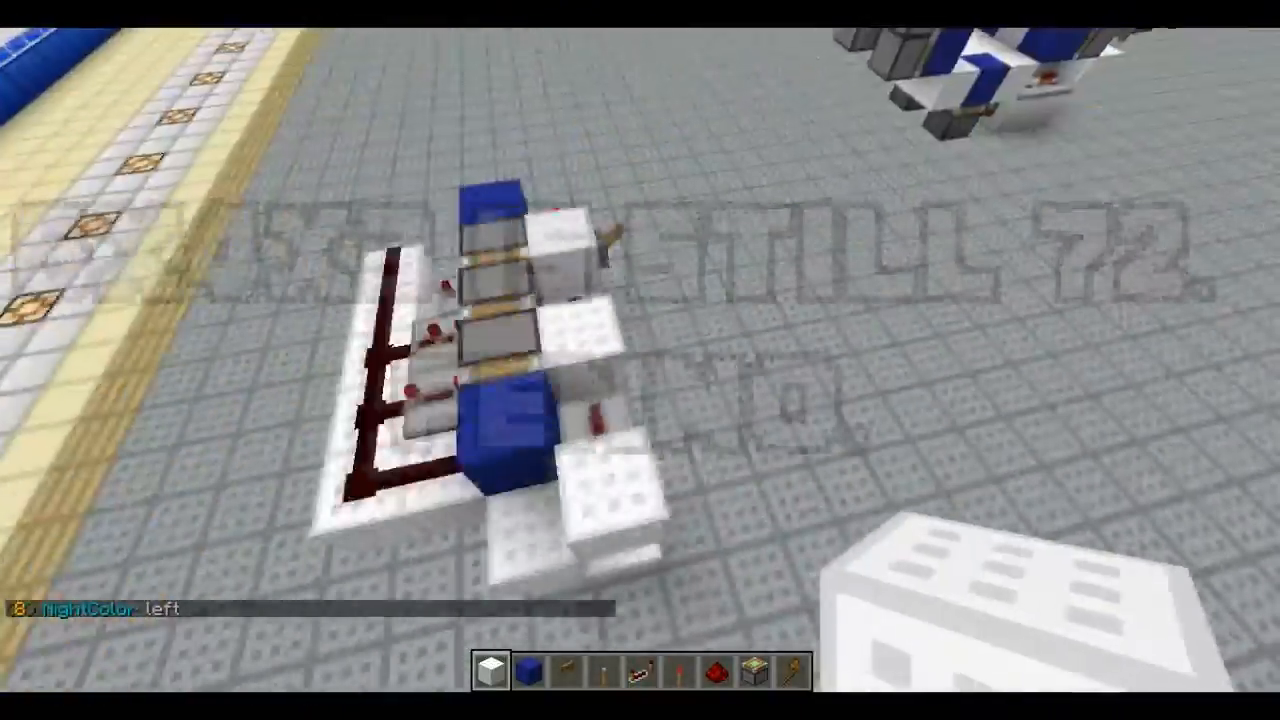
mouse_move(640, 360)
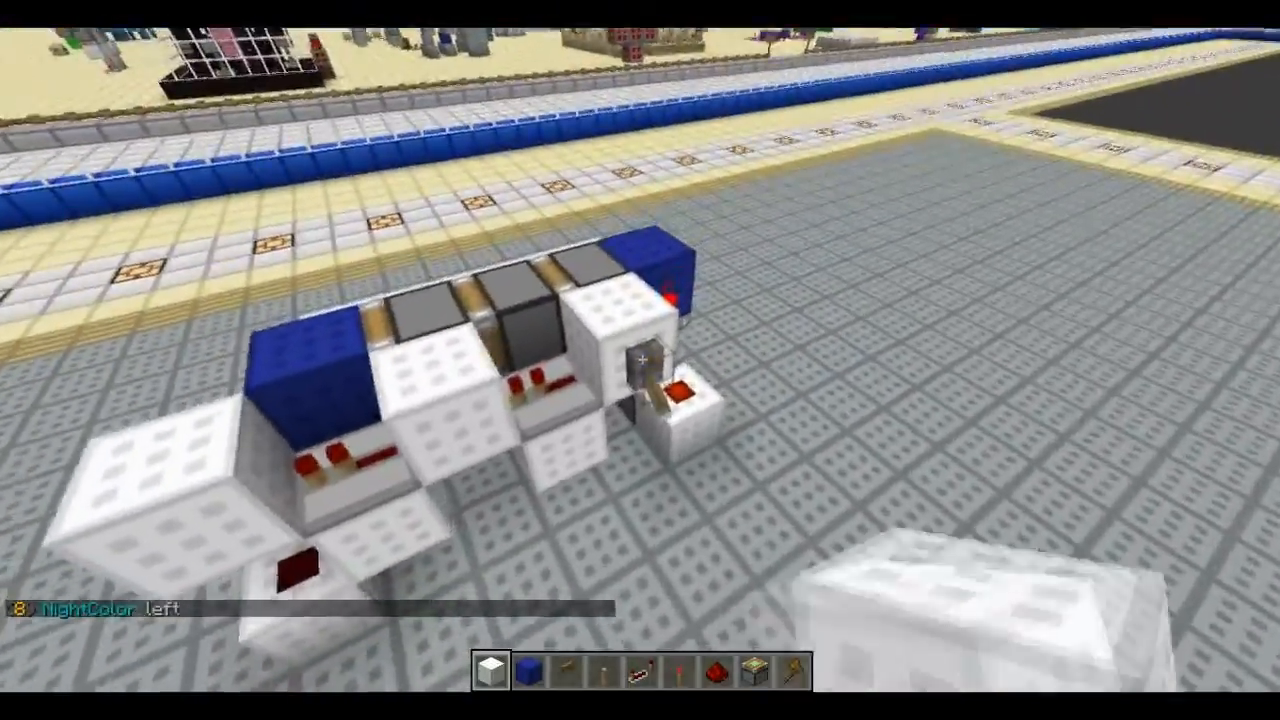
mouse_move(640, 360)
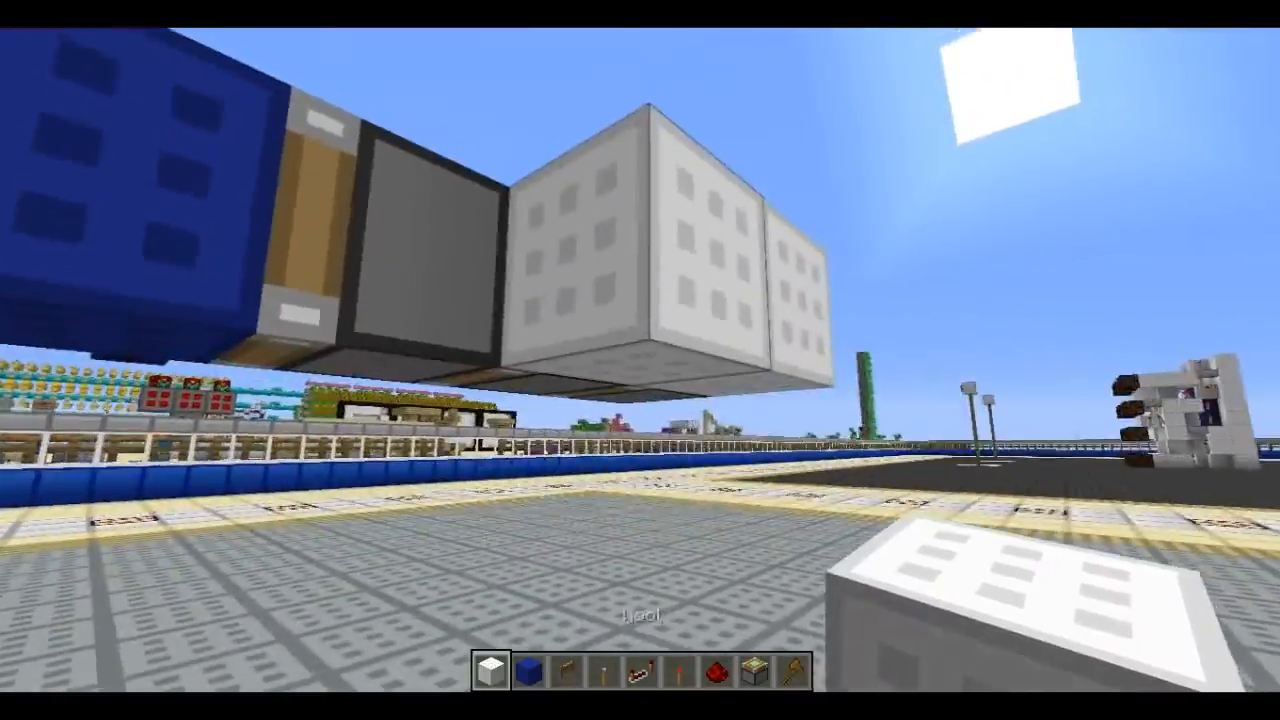
mouse_move(640, 360)
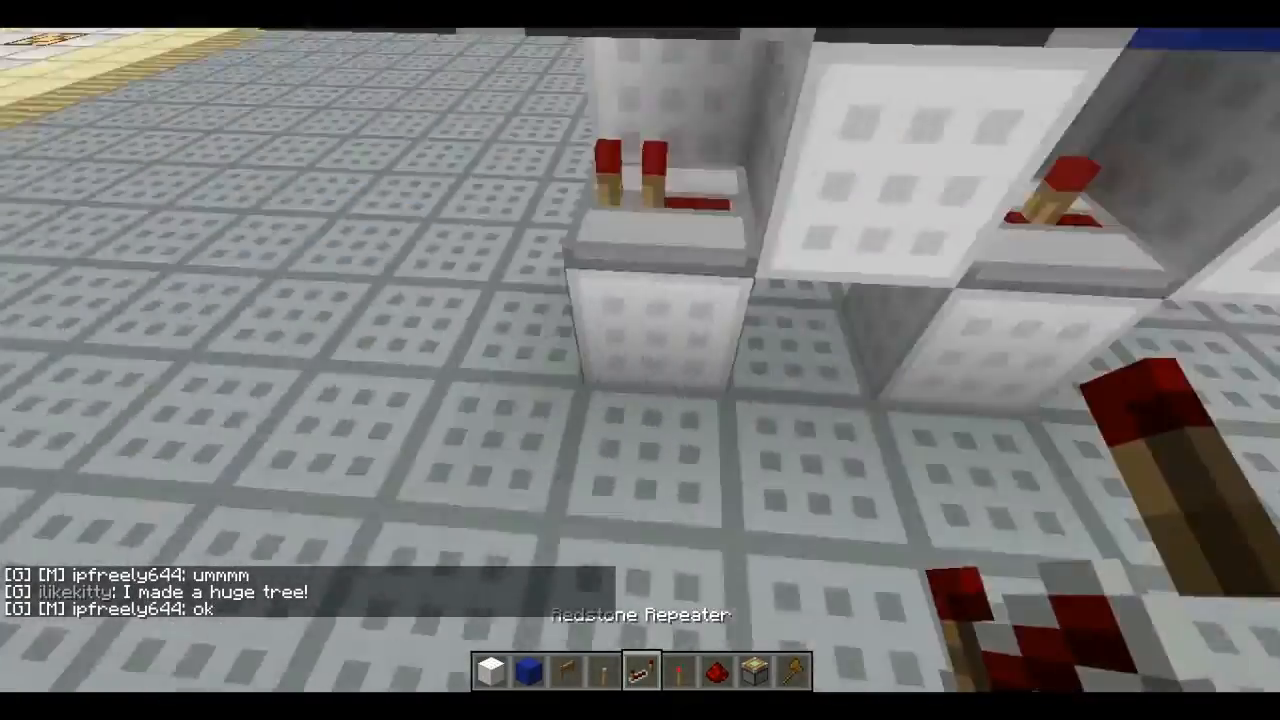
mouse_move(640, 360)
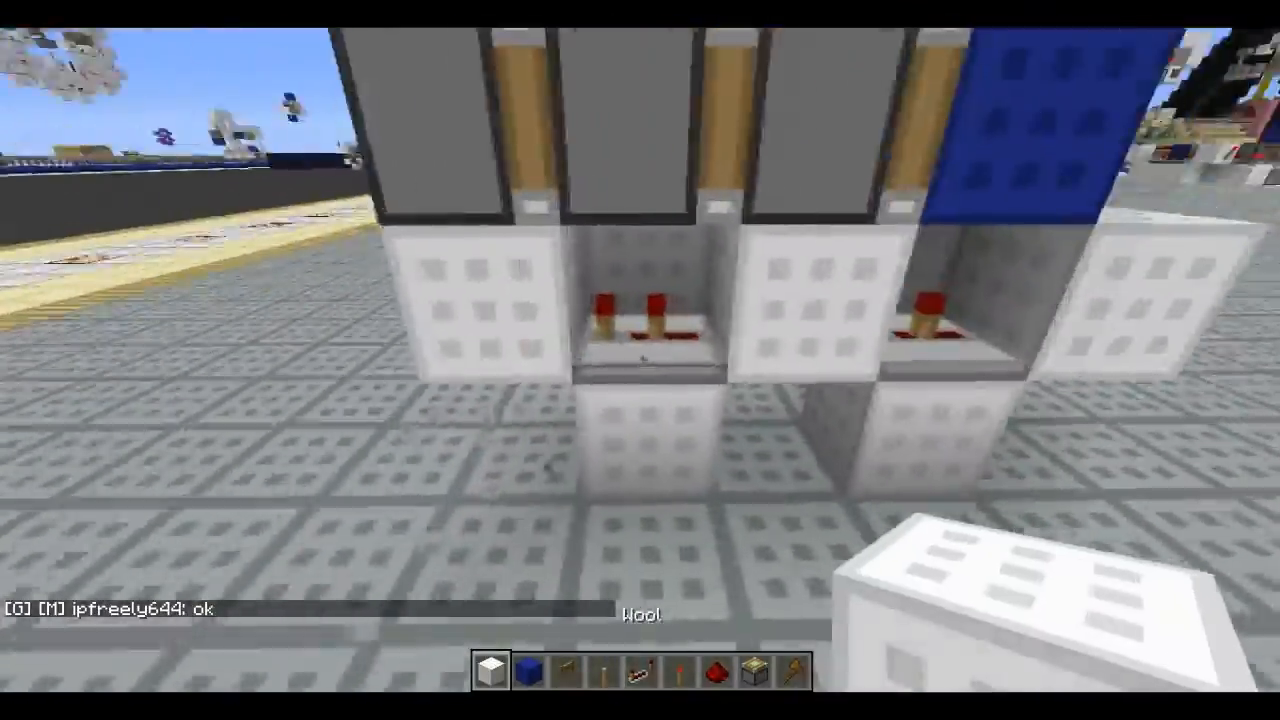
mouse_move(640, 360)
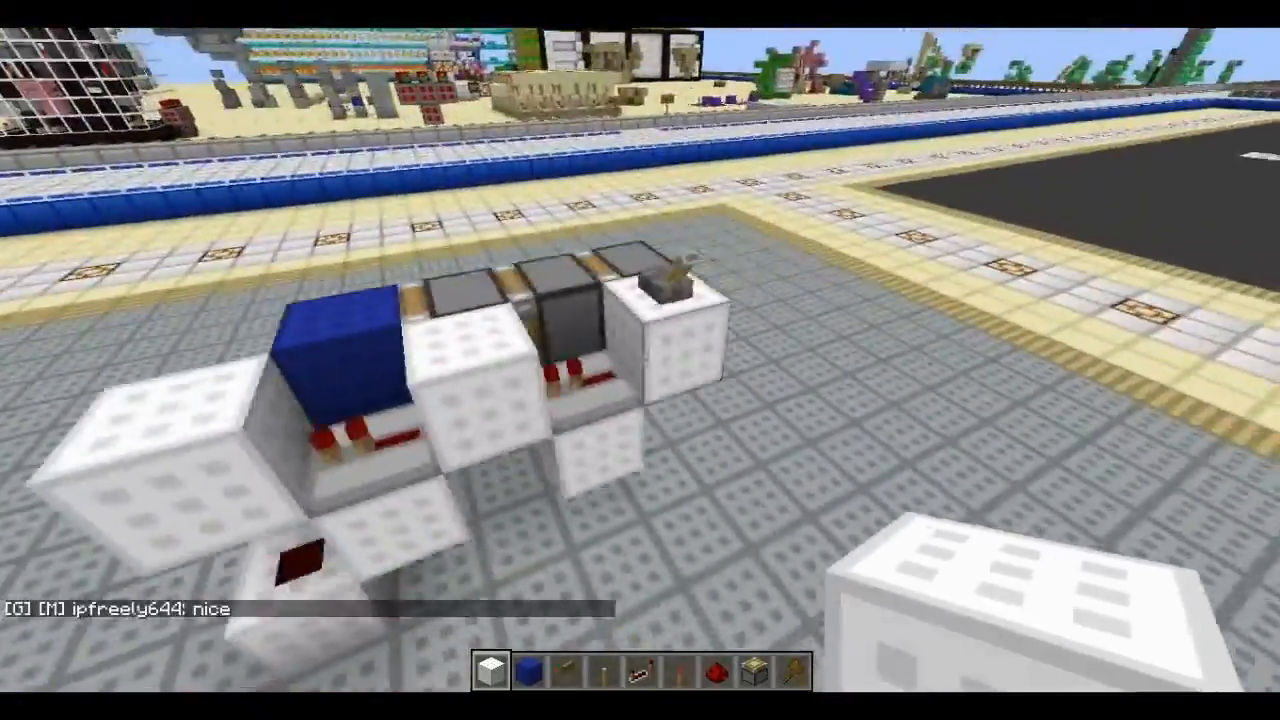
mouse_move(640, 360)
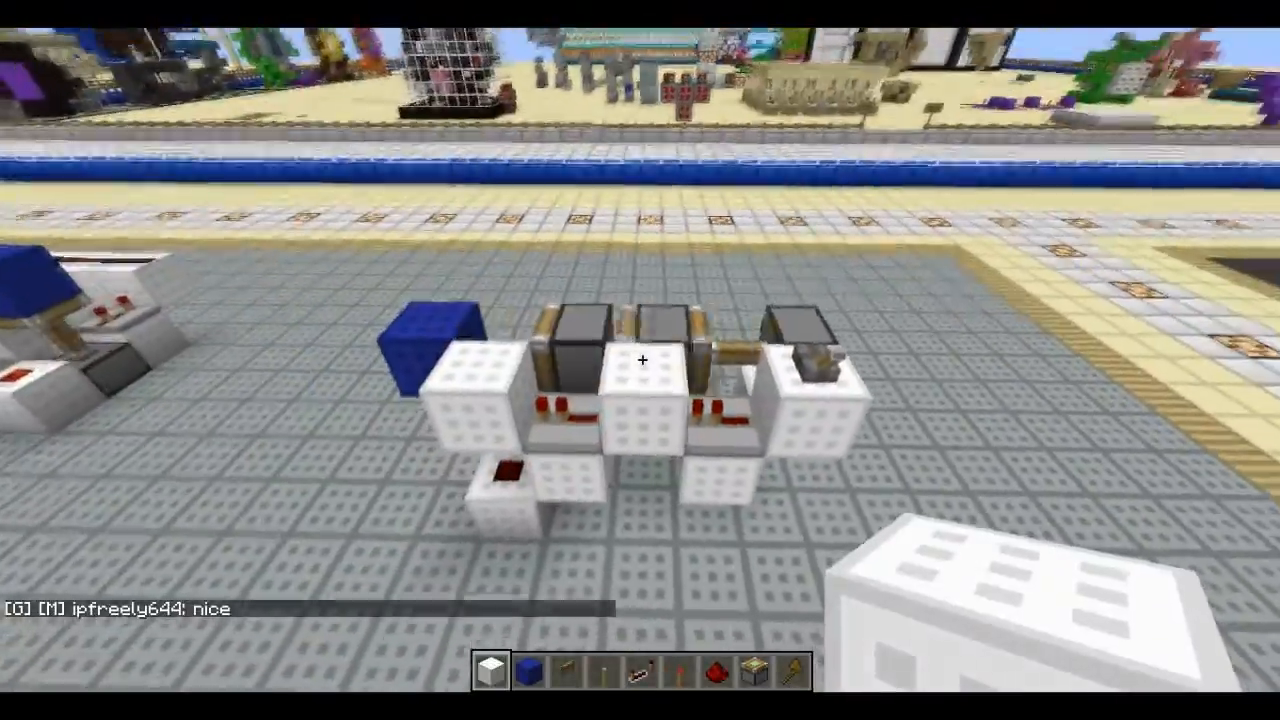
mouse_move(640, 360)
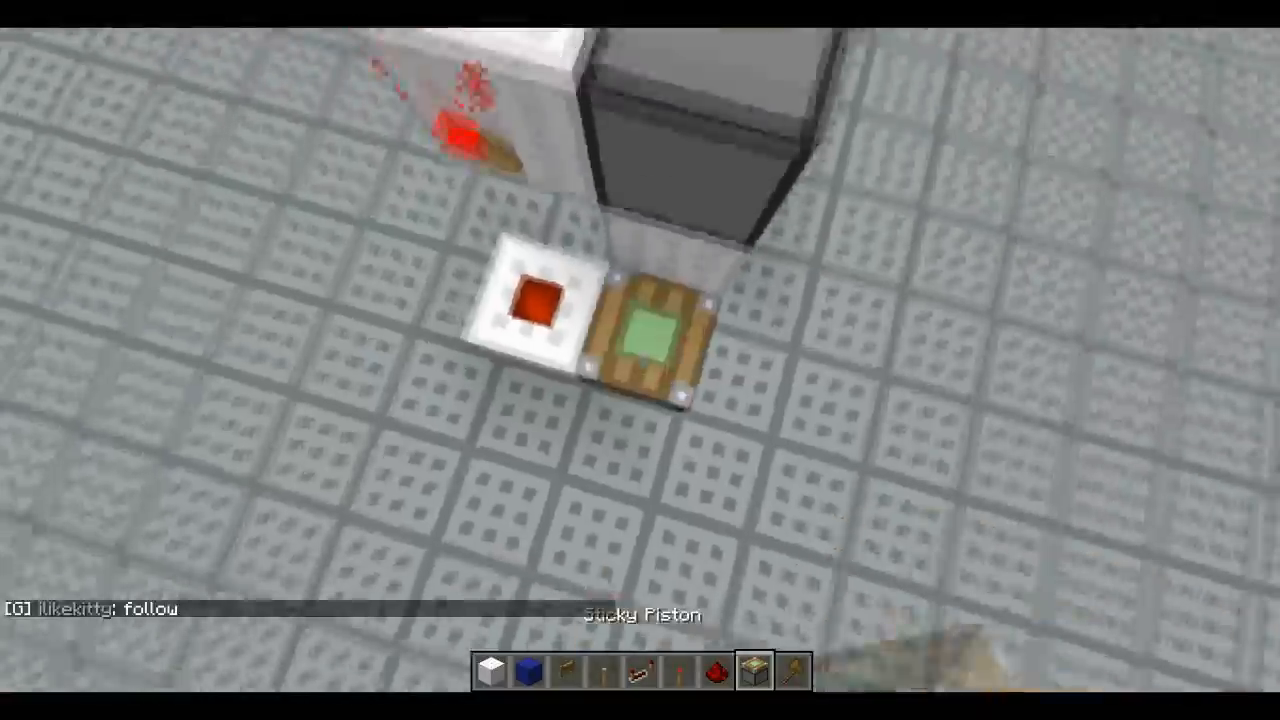
mouse_move(640, 360)
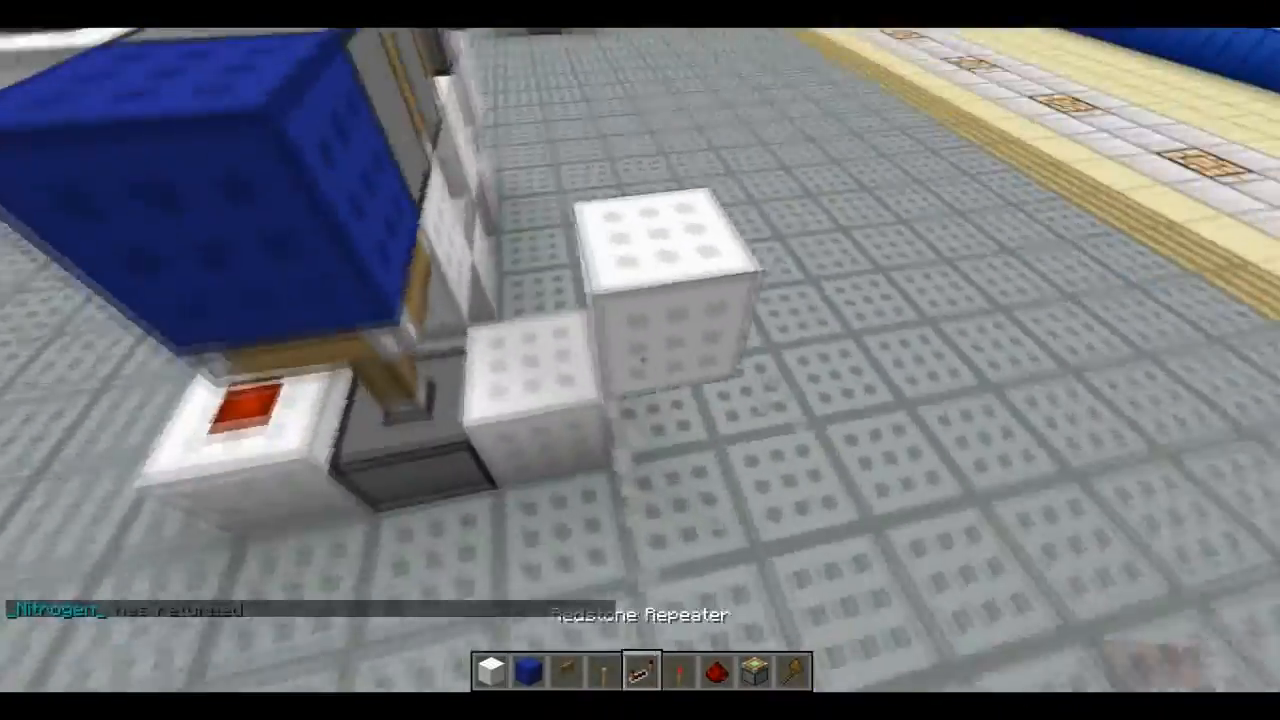
mouse_move(640, 360)
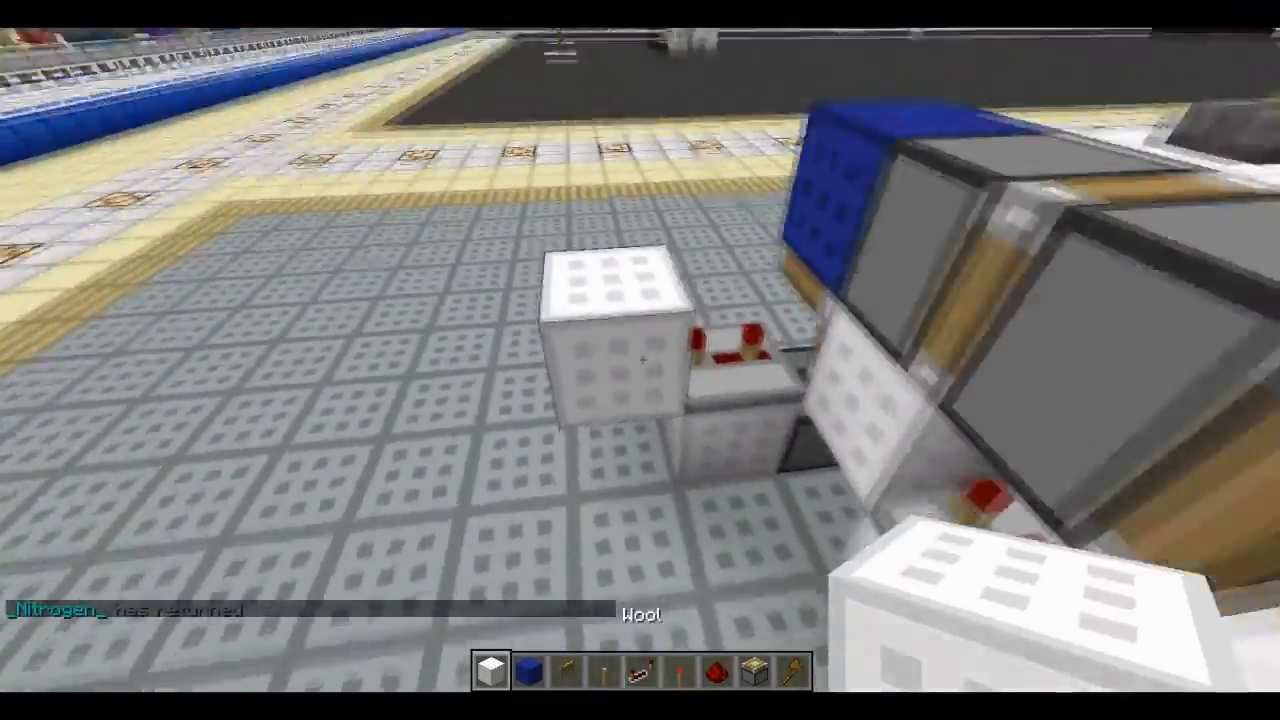
mouse_move(640, 360)
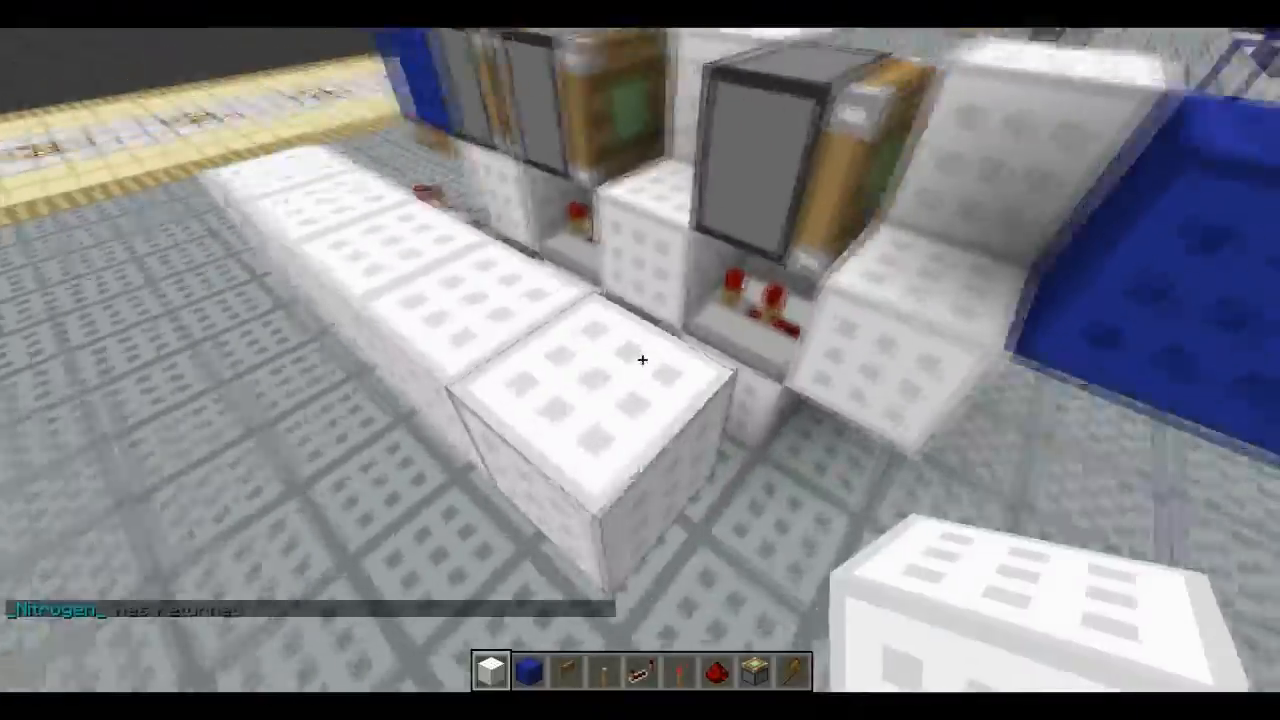
mouse_move(640, 360)
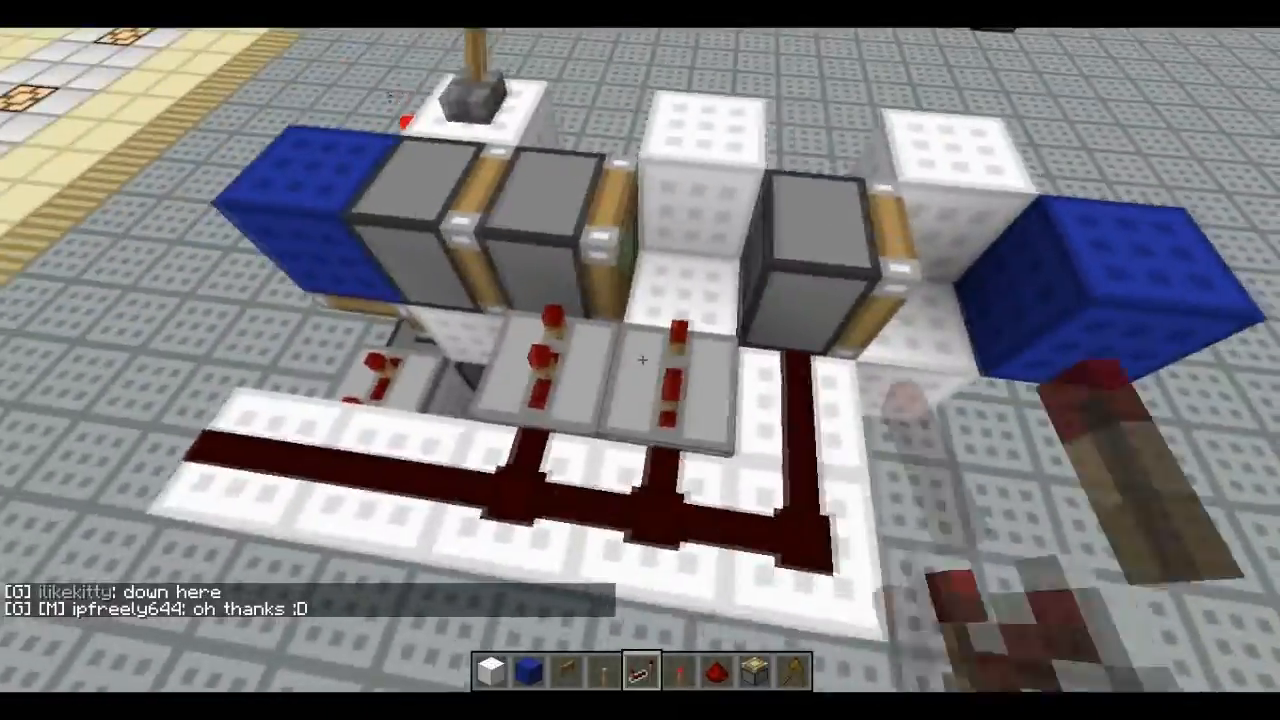
mouse_move(640, 360)
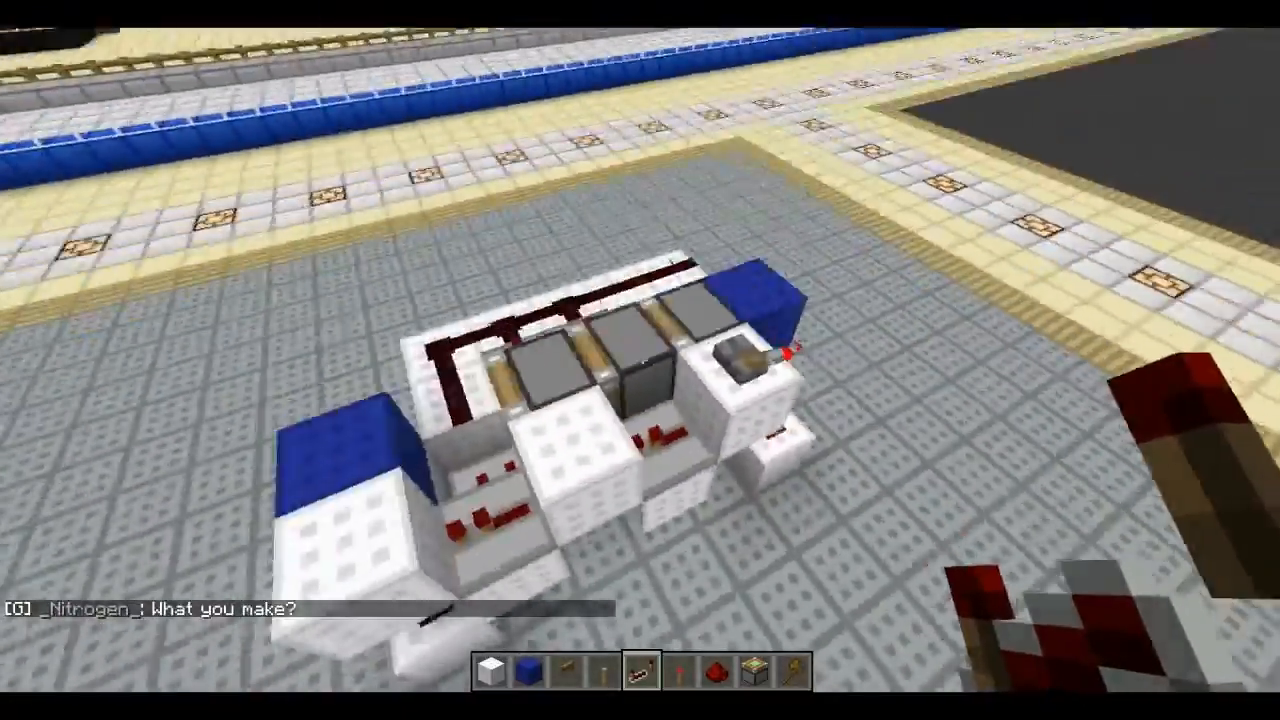
mouse_move(640, 360)
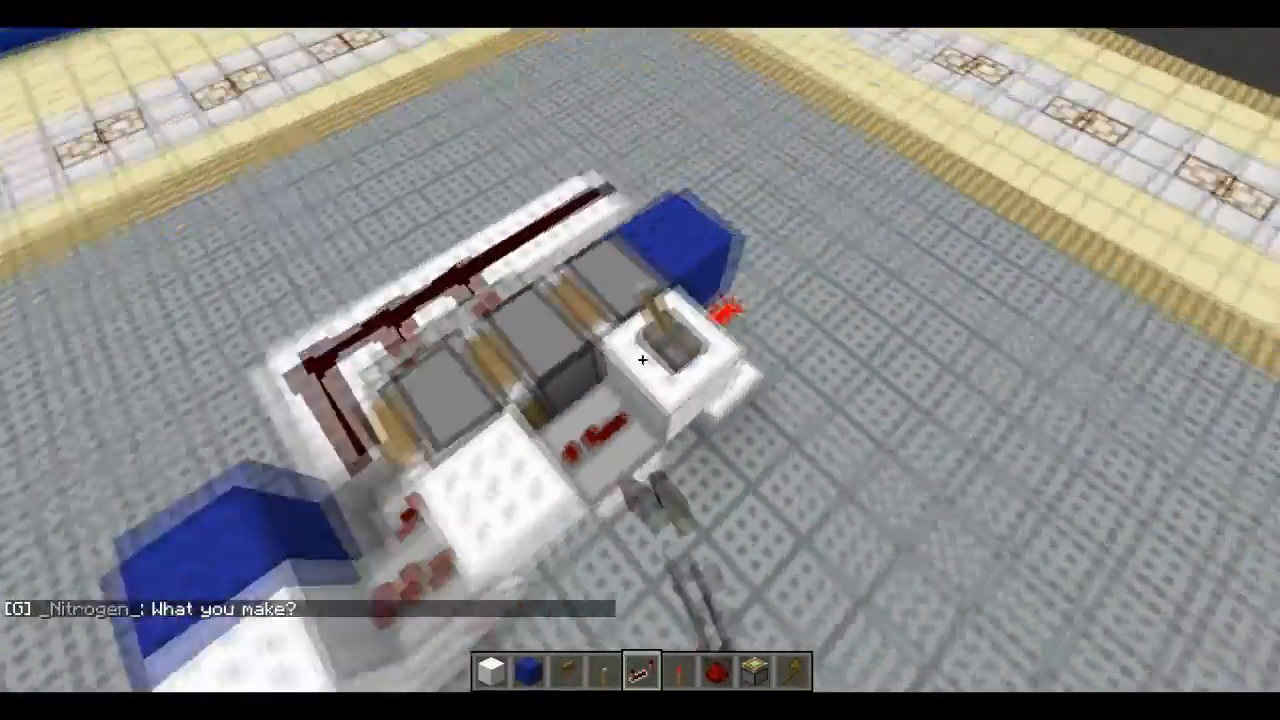
mouse_move(640, 360)
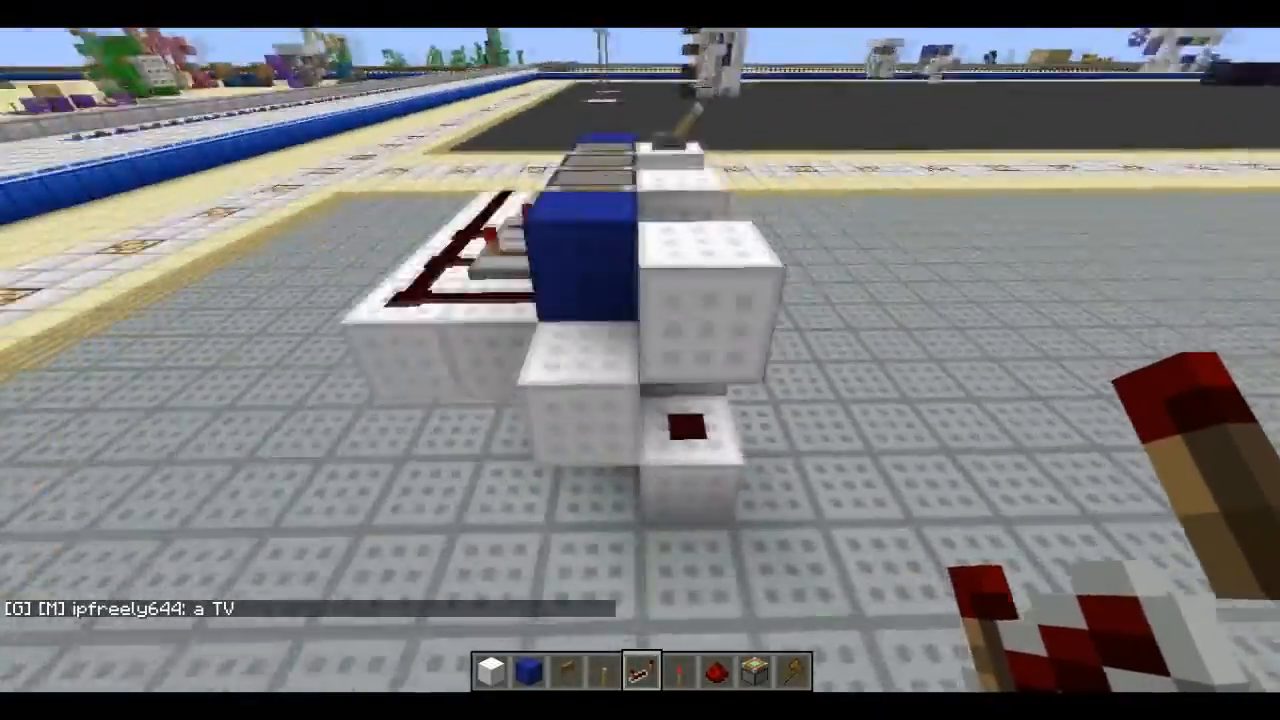
mouse_move(640, 360)
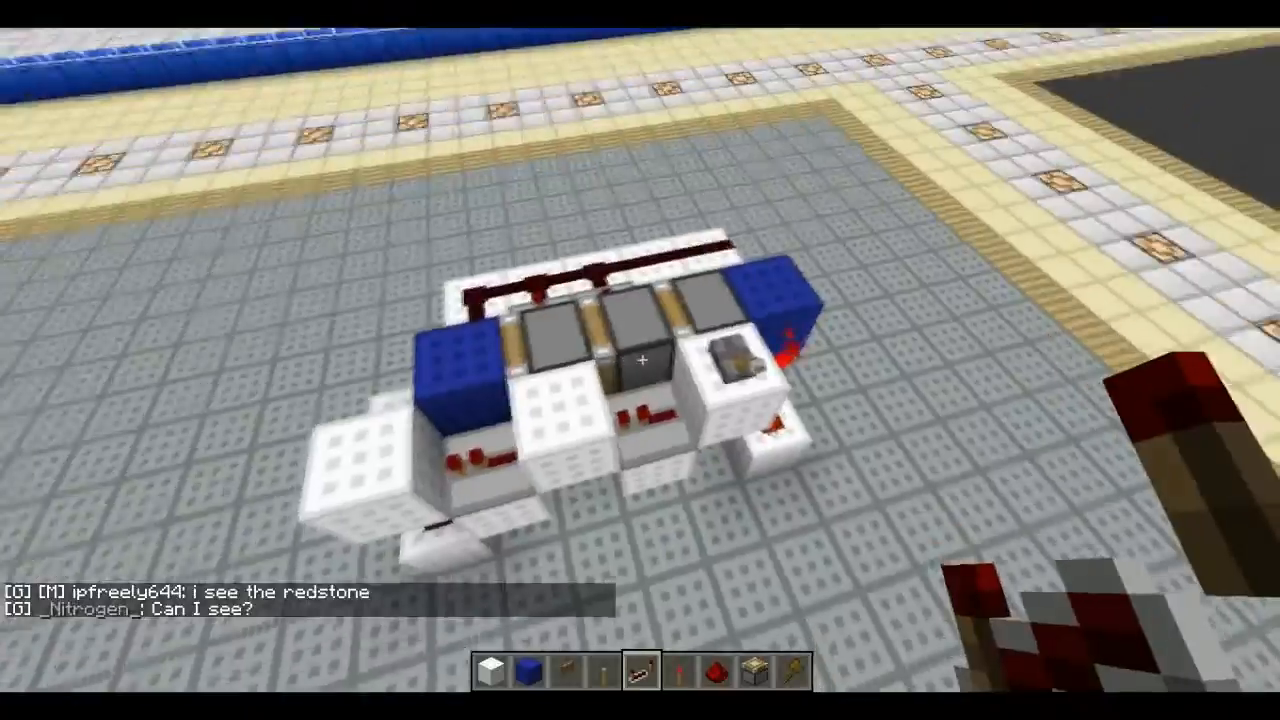
mouse_move(640, 360)
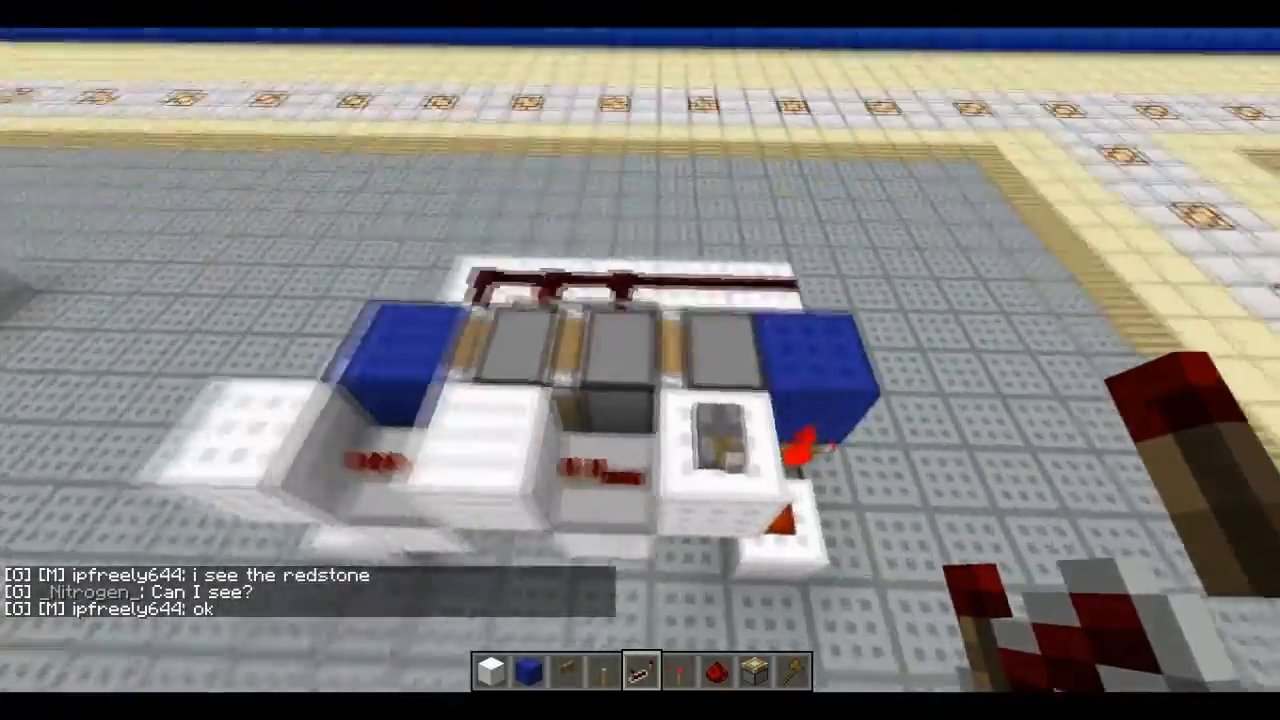
mouse_move(640, 360)
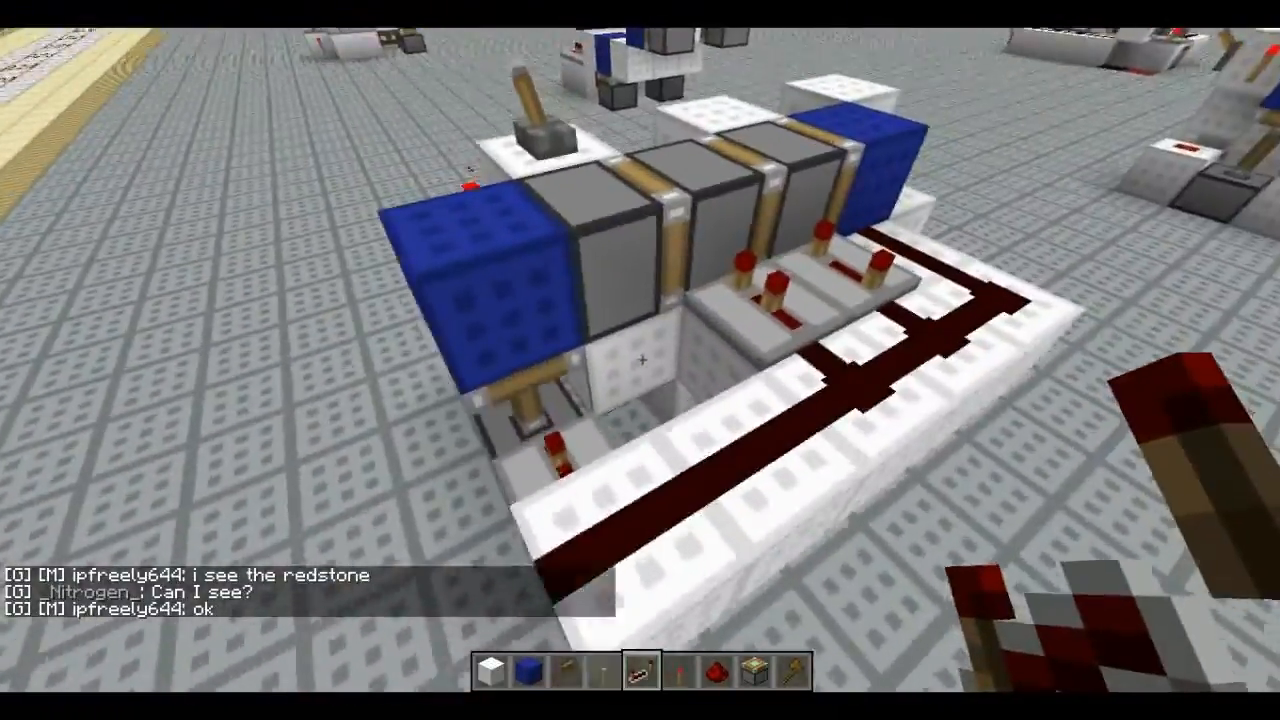